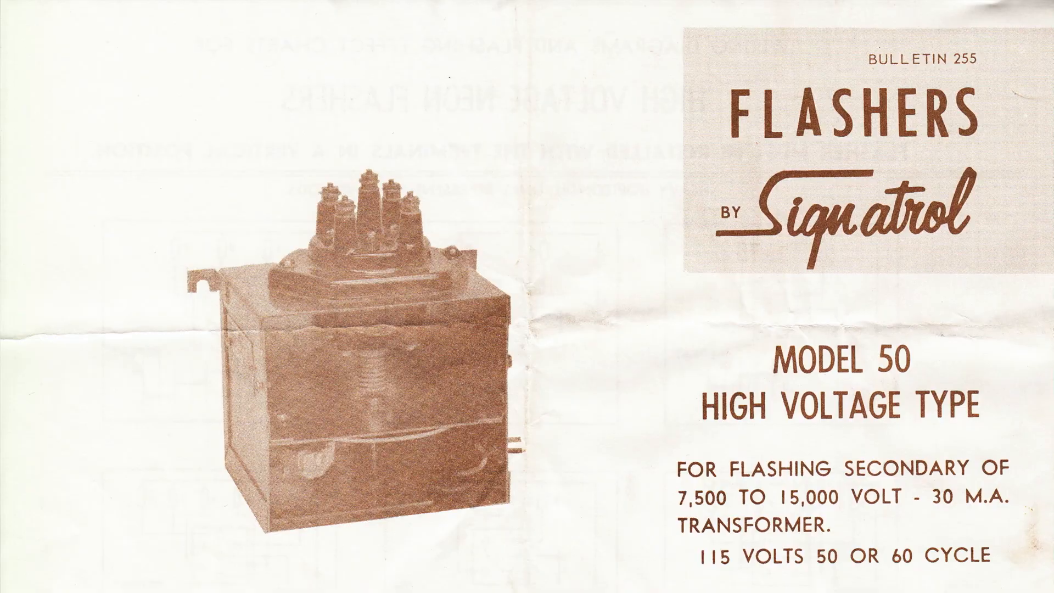
{"action": "scroll", "scroll_direction": "down", "scroll_amount": 3}
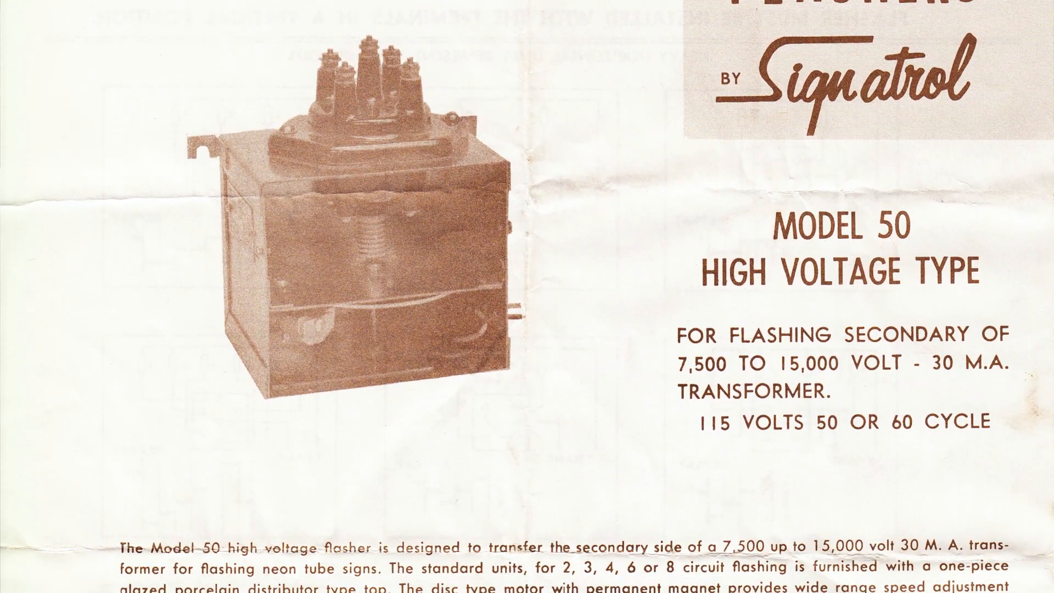
{"action": "scroll", "scroll_direction": "down", "scroll_amount": 3}
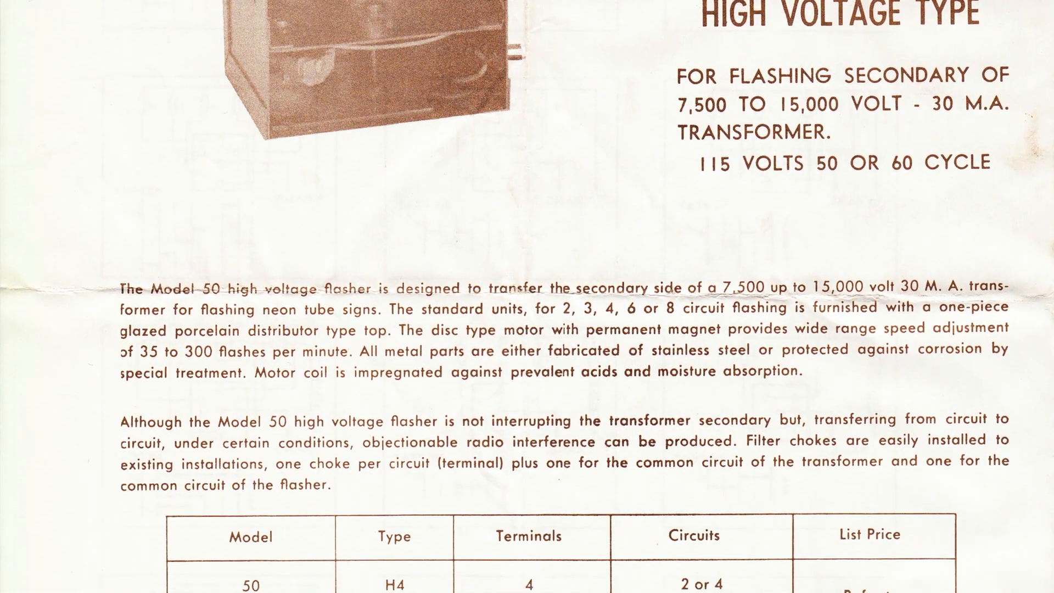
{"action": "scroll", "scroll_direction": "down", "scroll_amount": 3}
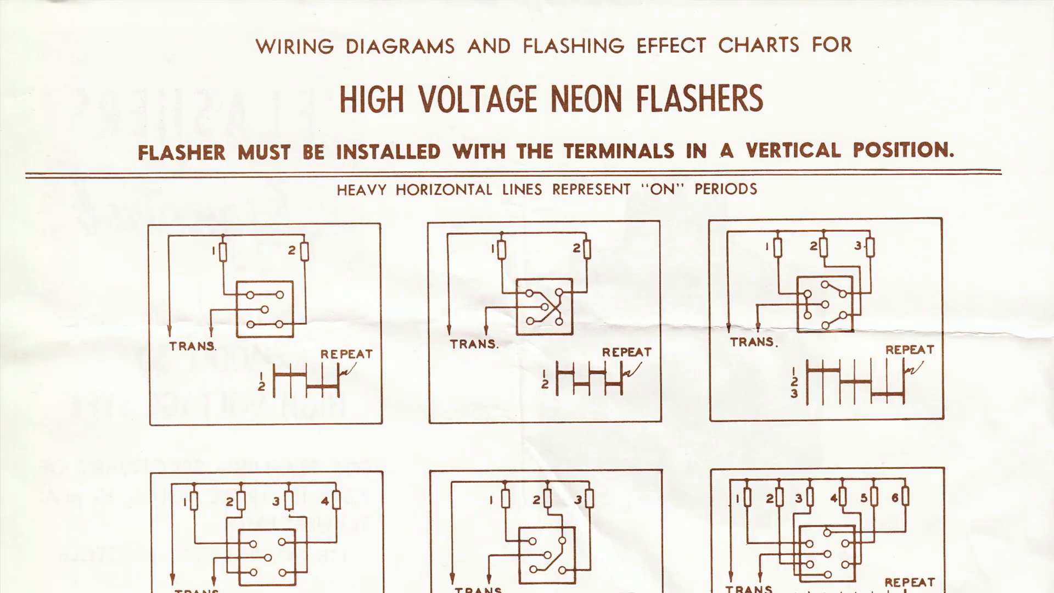
{"action": "scroll", "scroll_direction": "down", "scroll_amount": 3}
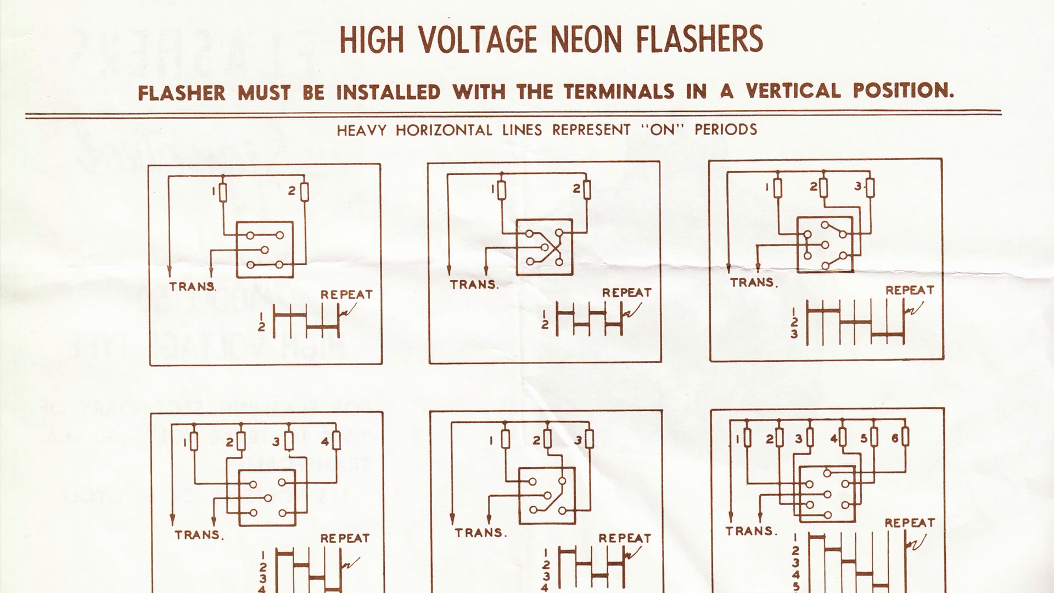
{"action": "scroll", "scroll_direction": "down", "scroll_amount": 3}
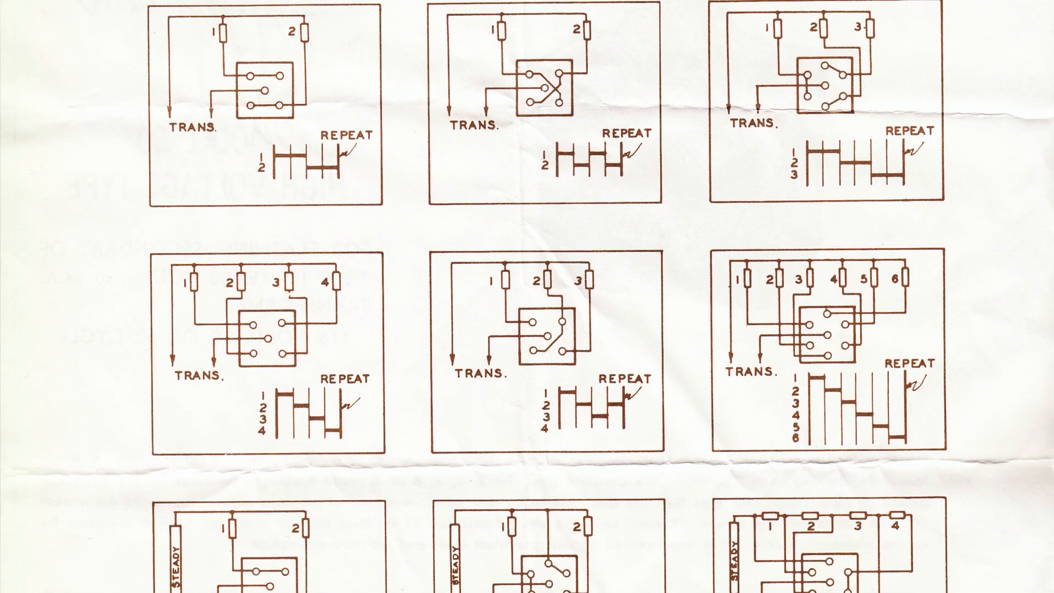
{"action": "scroll", "scroll_direction": "down", "scroll_amount": 3}
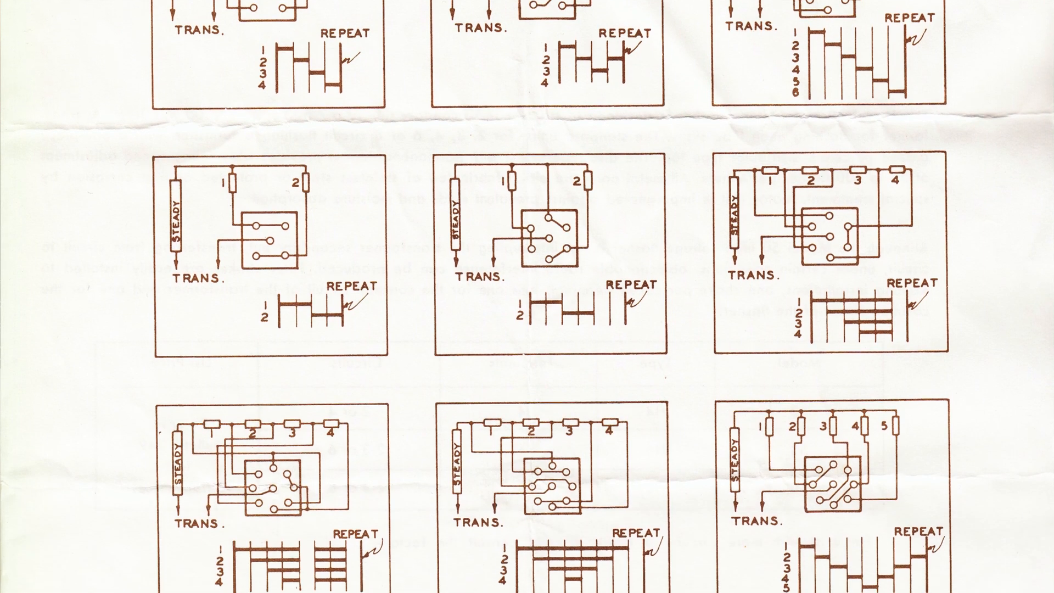
{"action": "scroll", "scroll_direction": "down", "scroll_amount": 3}
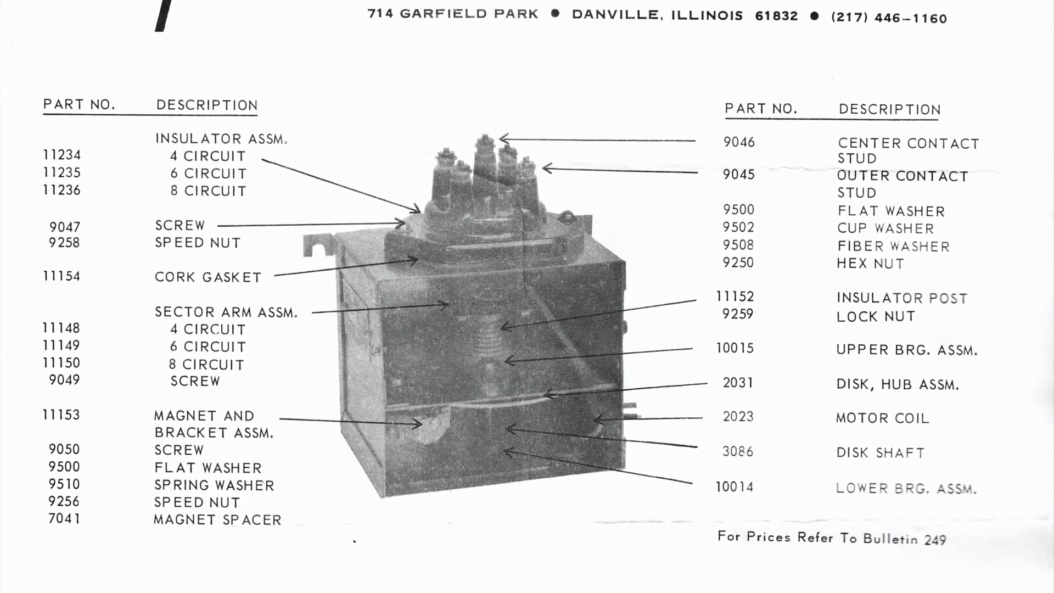
{"action": "scroll", "scroll_direction": "down", "scroll_amount": 3}
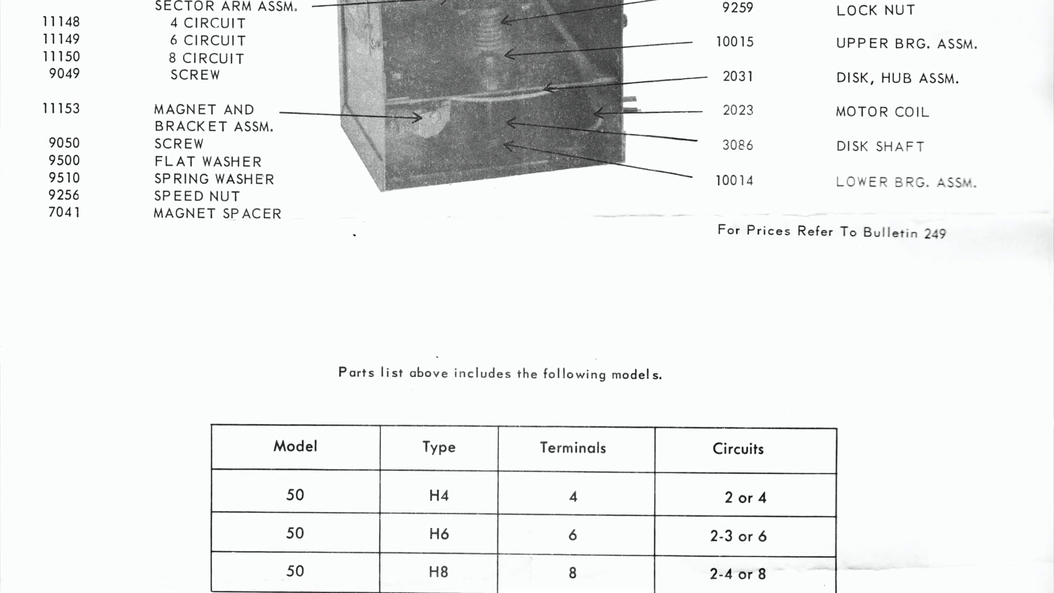
{"action": "scroll", "scroll_direction": "down", "scroll_amount": 3}
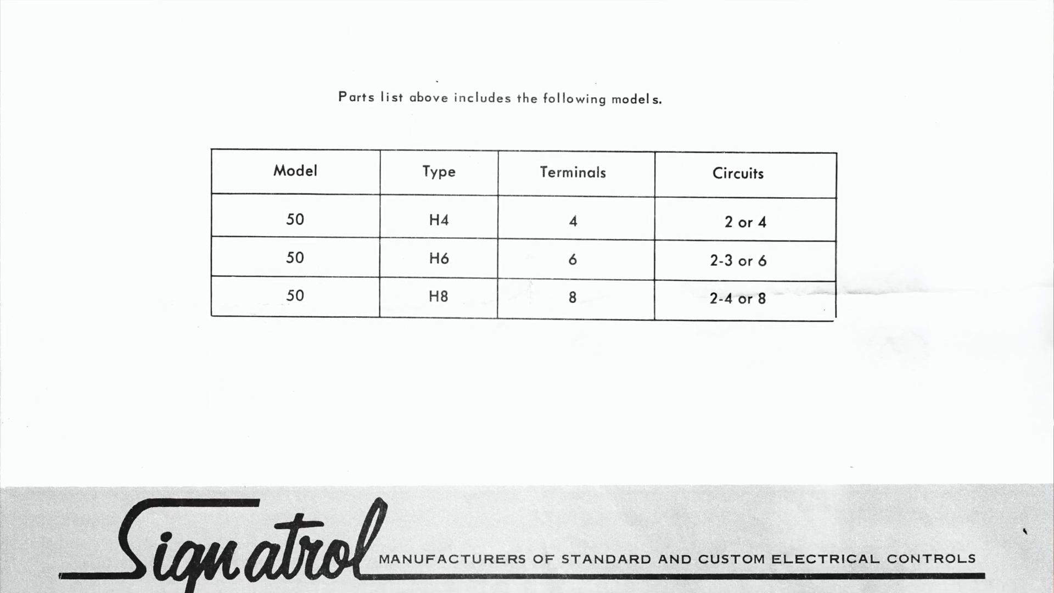